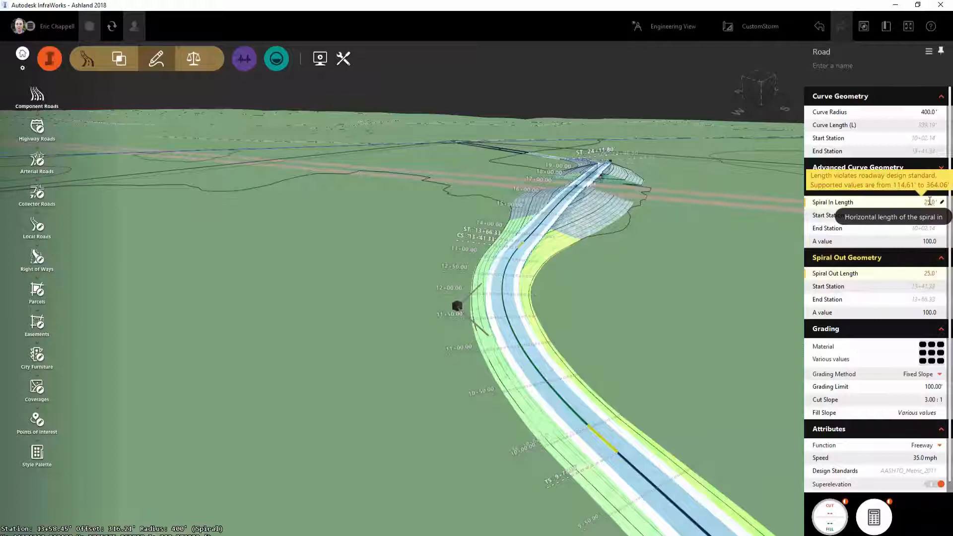
- Set the road's Spiral Length to 25.0, triggering the design-standard warning
type("25.0")
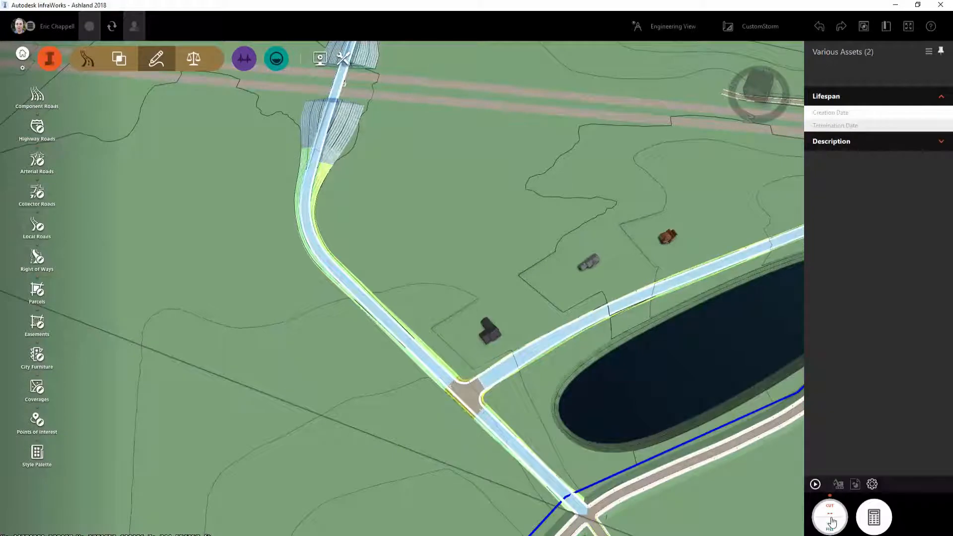
- Calculate earthwork for both roads (cut 7191.35, fill 66668.70 cu.yd.), review the quantities summary and dismiss it
left_click(830, 516)
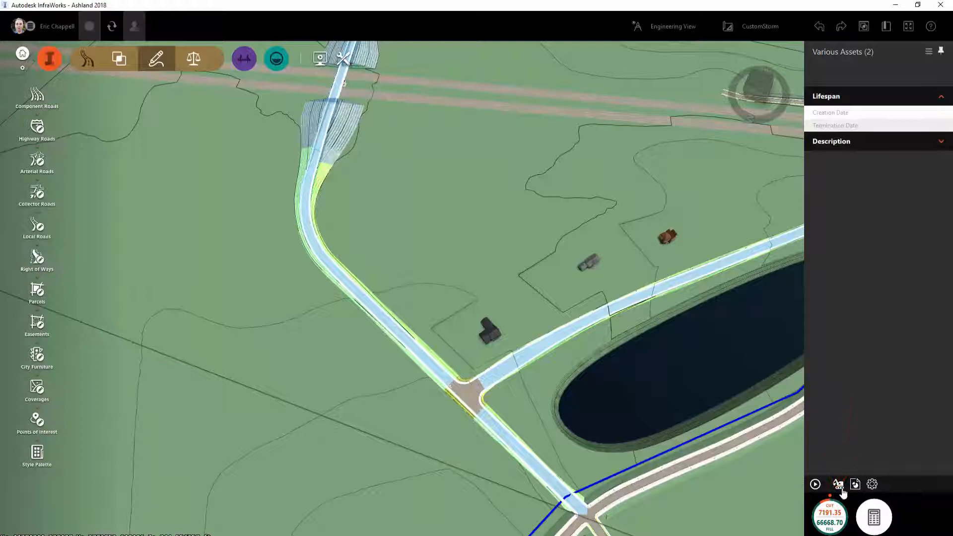
left_click(838, 484)
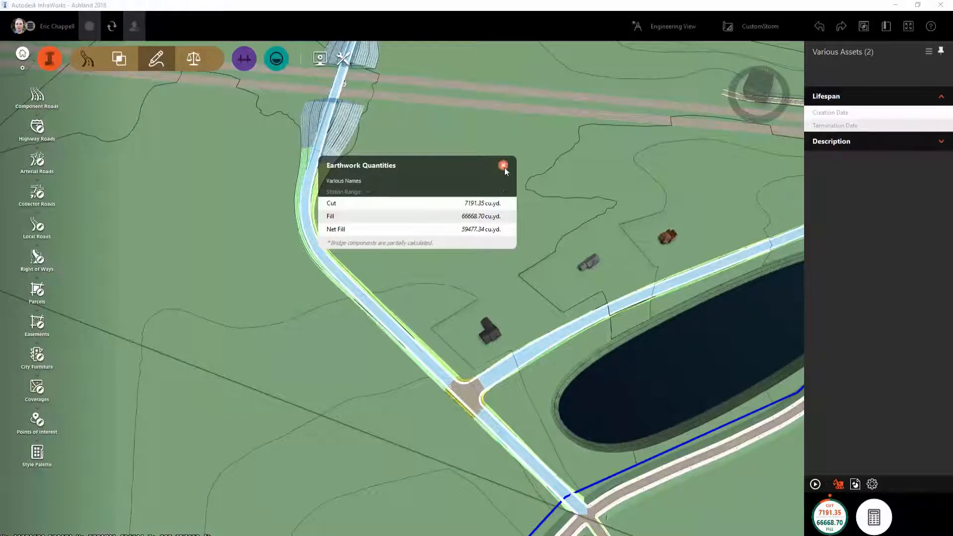
left_click(502, 164)
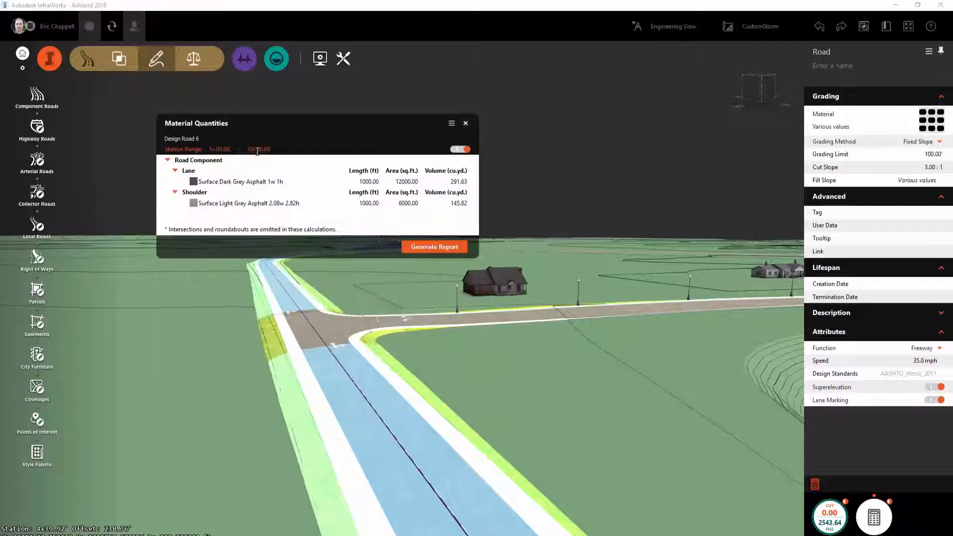
- Limit Design Road 6 material quantities to a station range
left_click(466, 123)
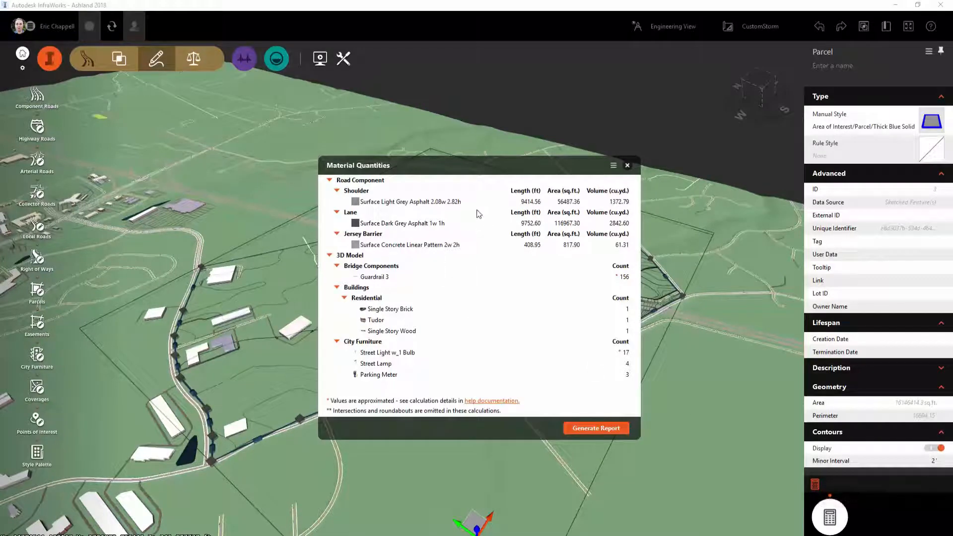
mouse_move(548, 212)
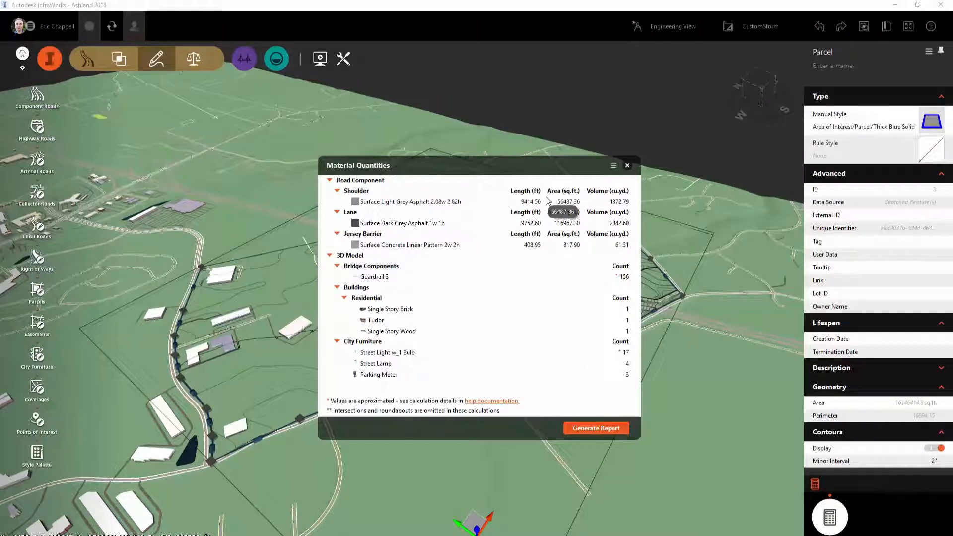
- Dismiss the parcel's material quantities report after reviewing it
left_click(627, 164)
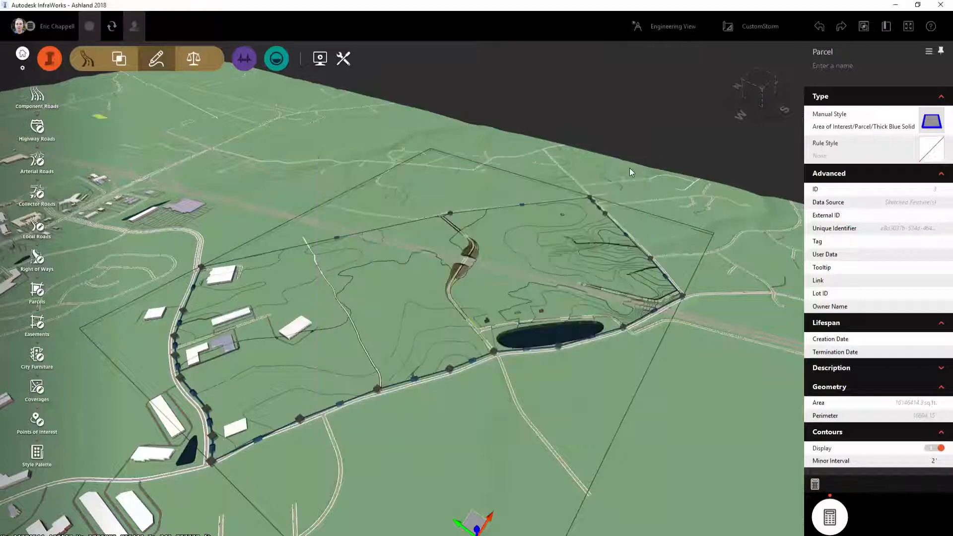